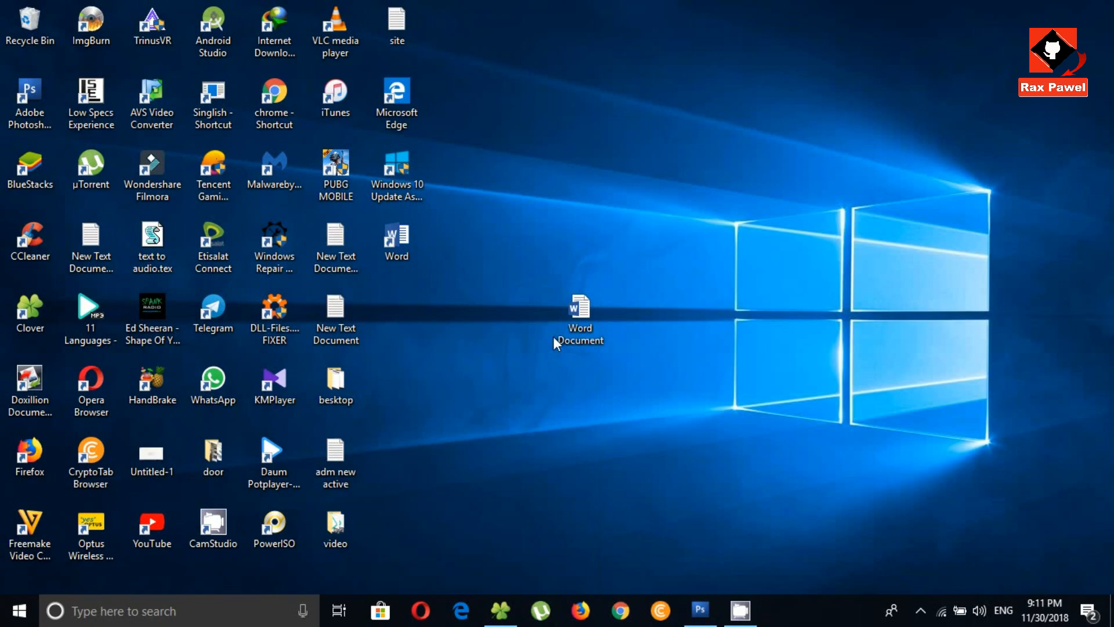
Step: Try opening the Word Document and dismiss the access privileges error
right_click(579, 313)
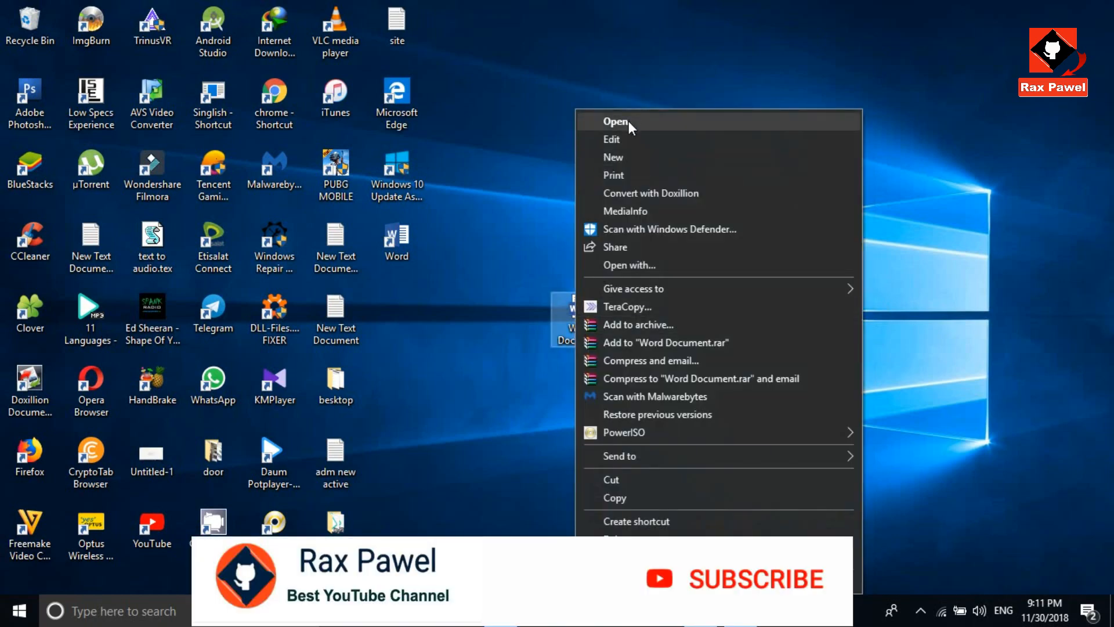
left_click(615, 121)
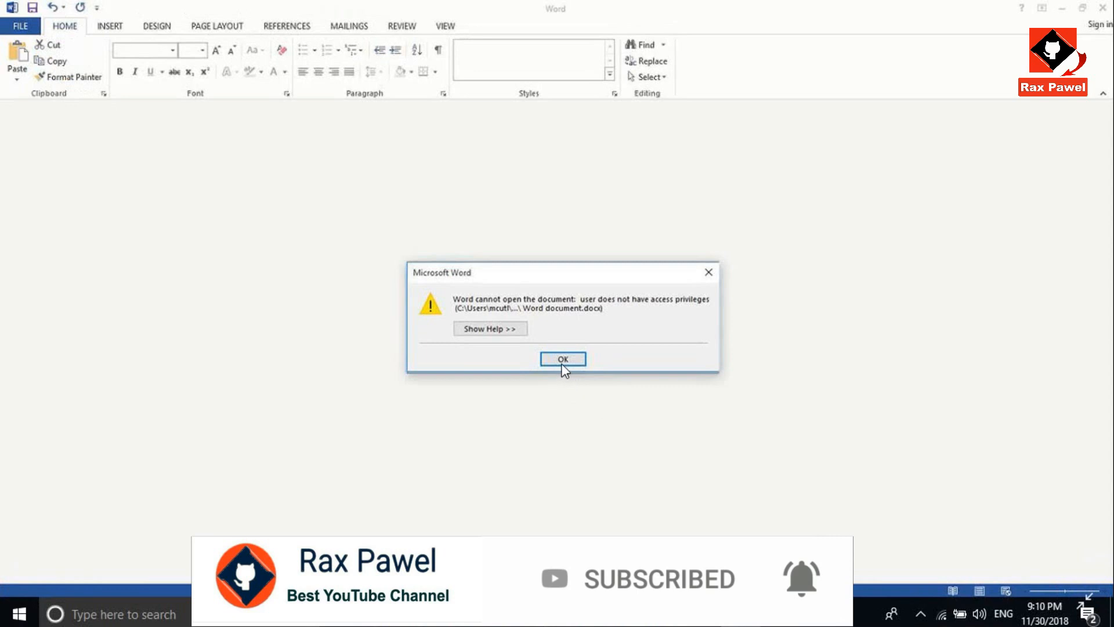
left_click(564, 358)
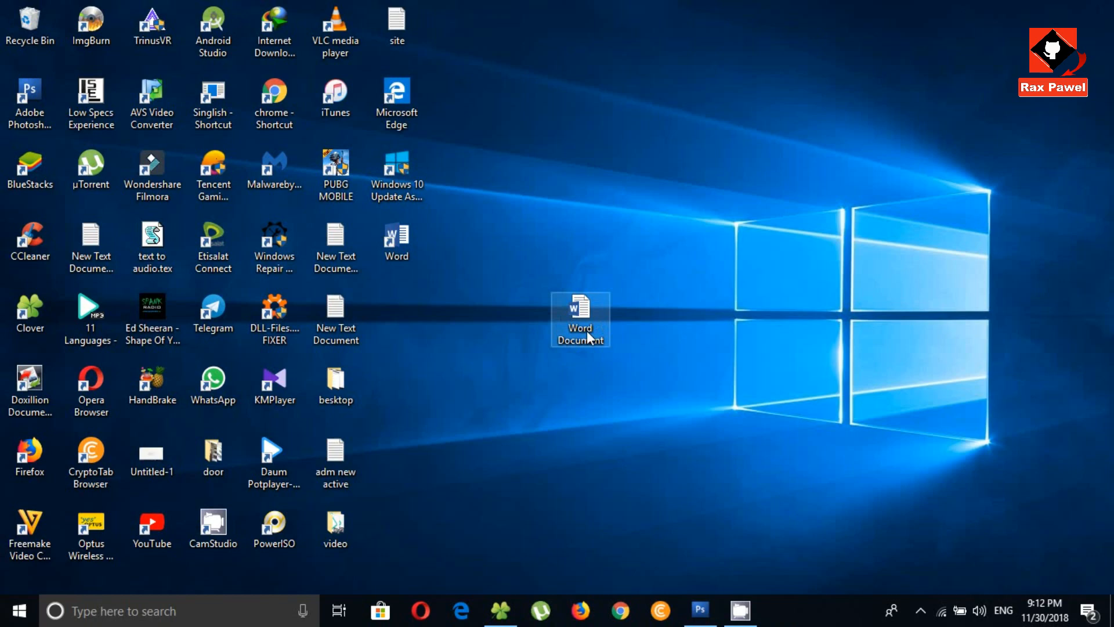
Step: Open the Word Document's Properties, Security tab, and Advanced security settings
right_click(579, 315)
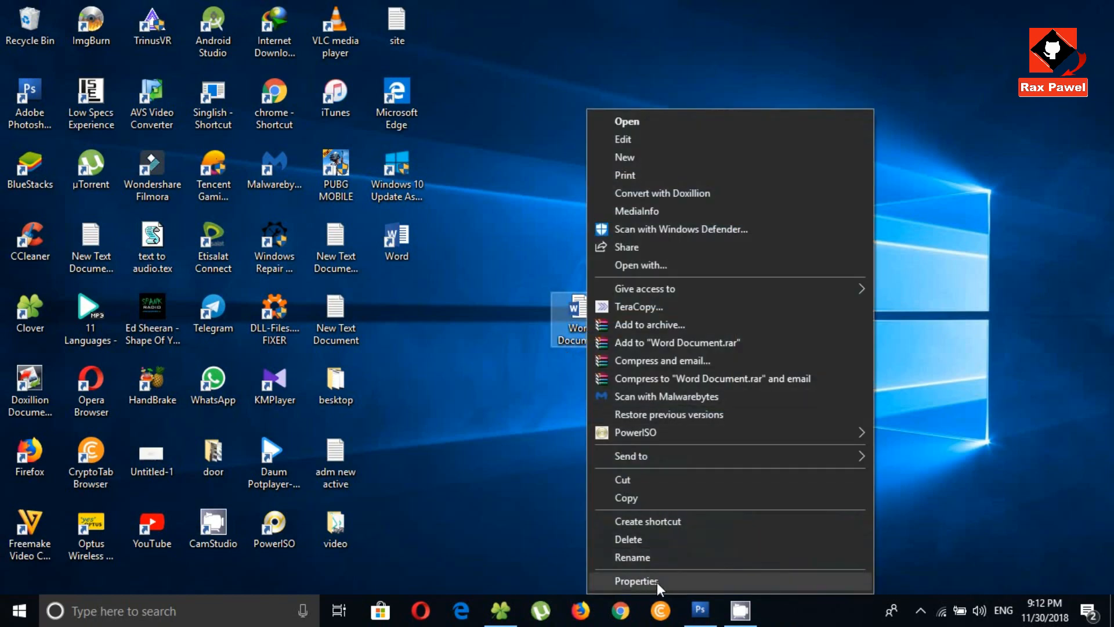
left_click(637, 580)
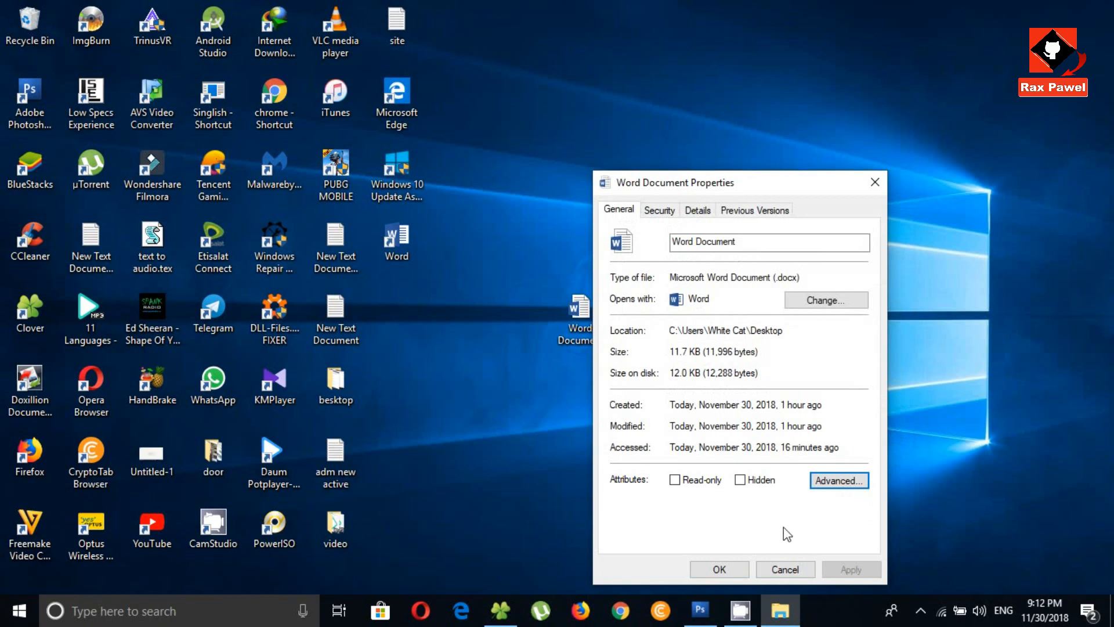
left_click(660, 209)
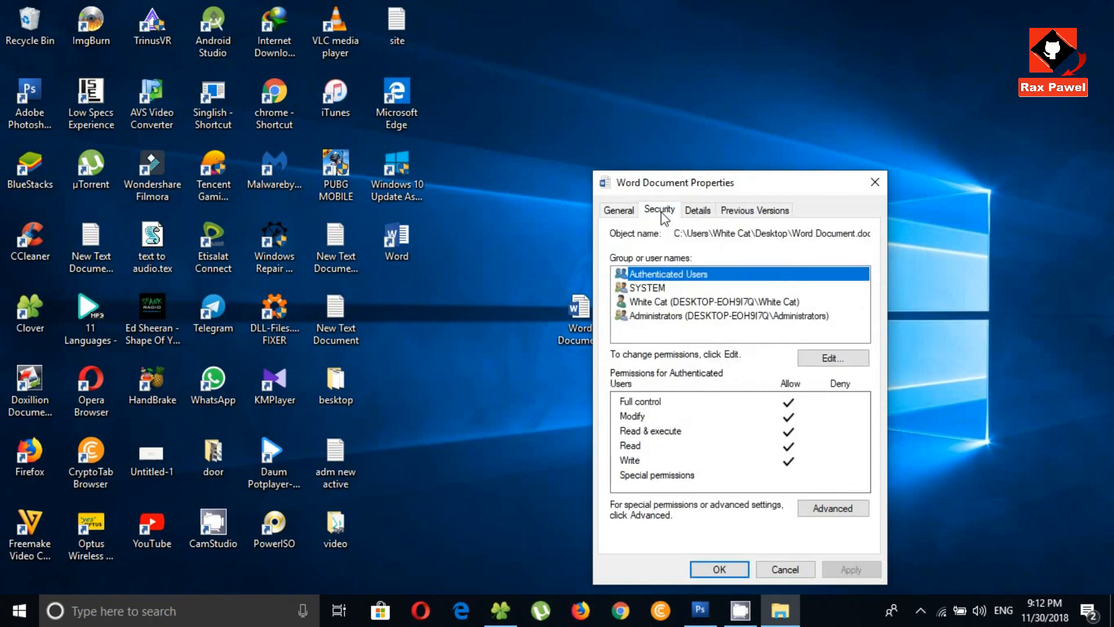
mouse_move(833, 509)
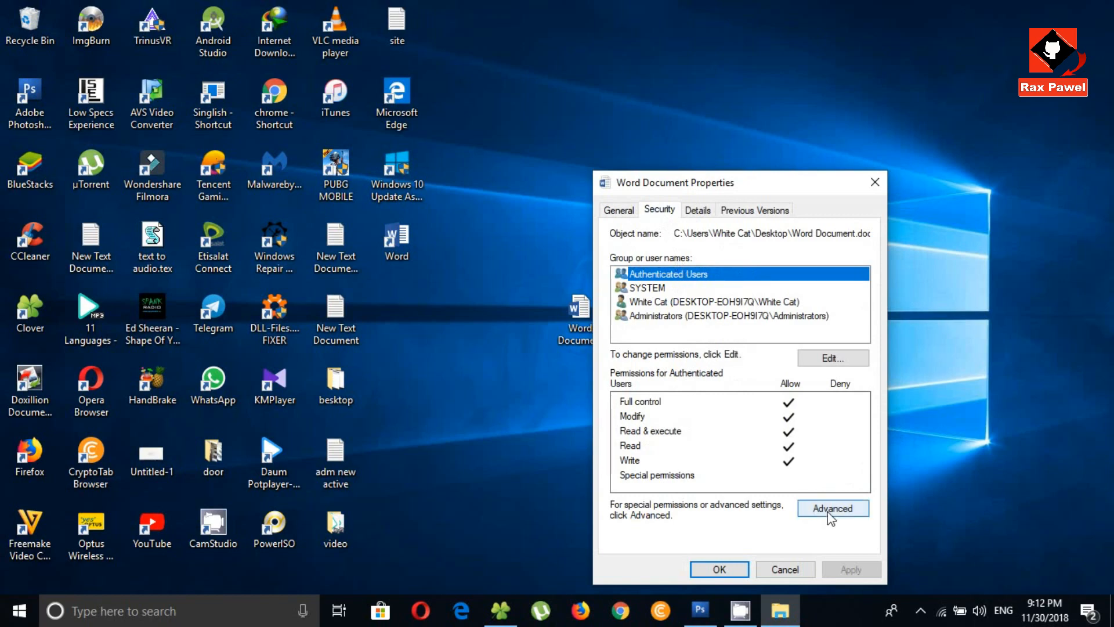
left_click(832, 508)
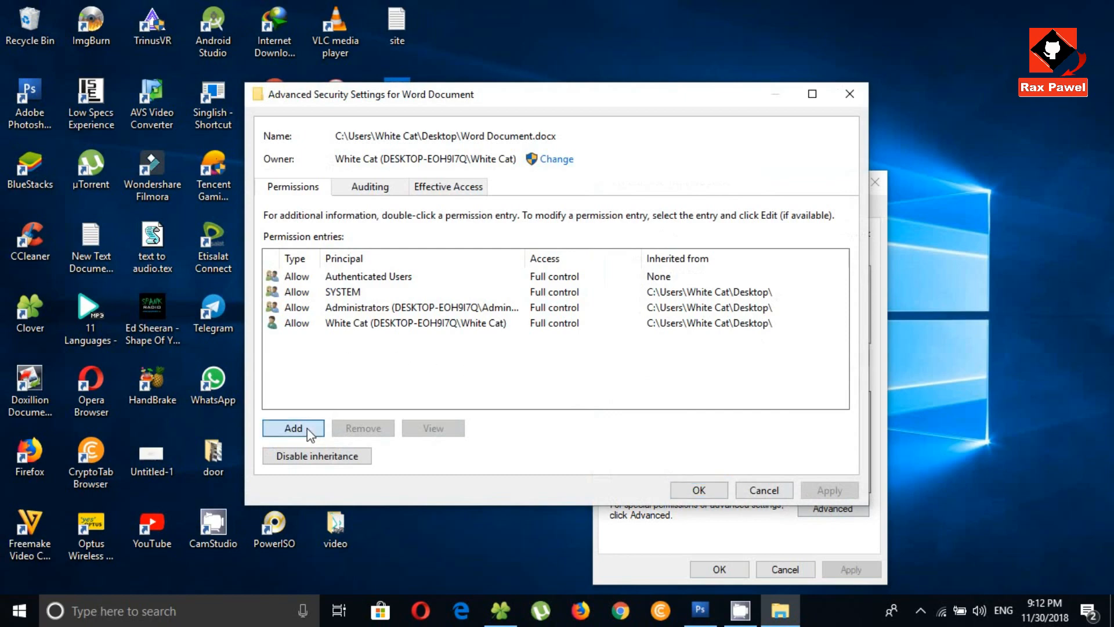
Step: Add a permission entry and select Authenticated Users as its principal via Find Now
left_click(293, 427)
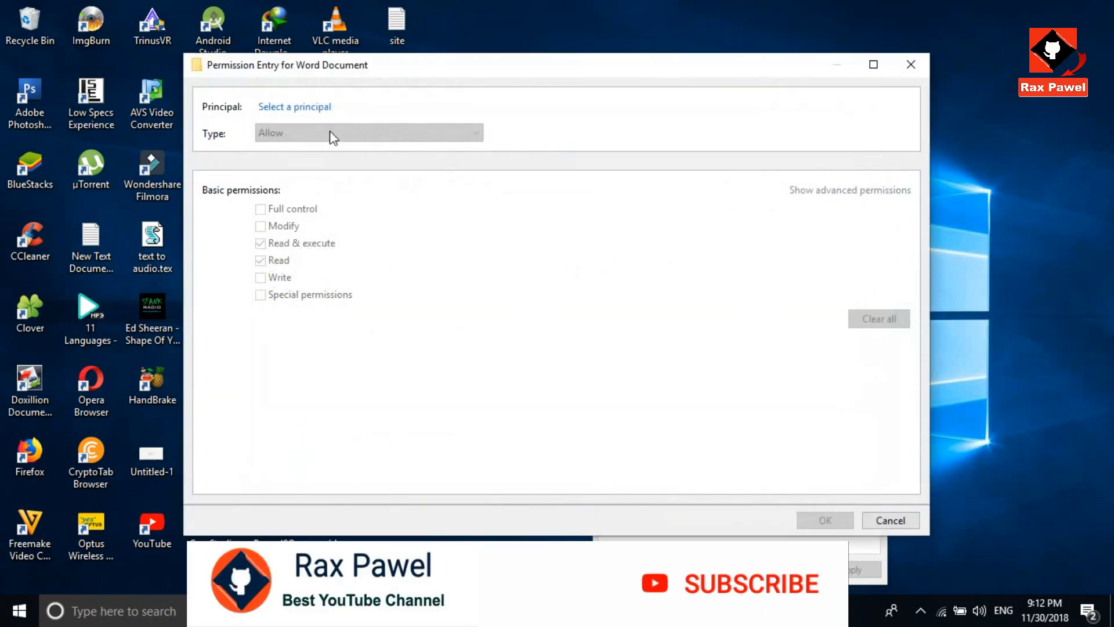
left_click(294, 106)
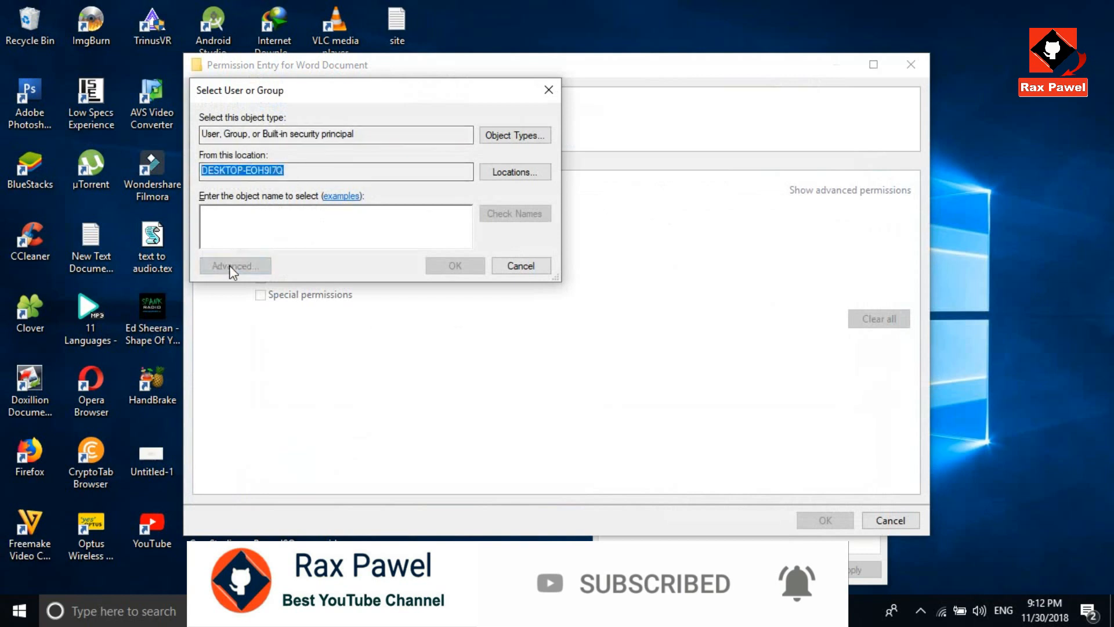
left_click(234, 266)
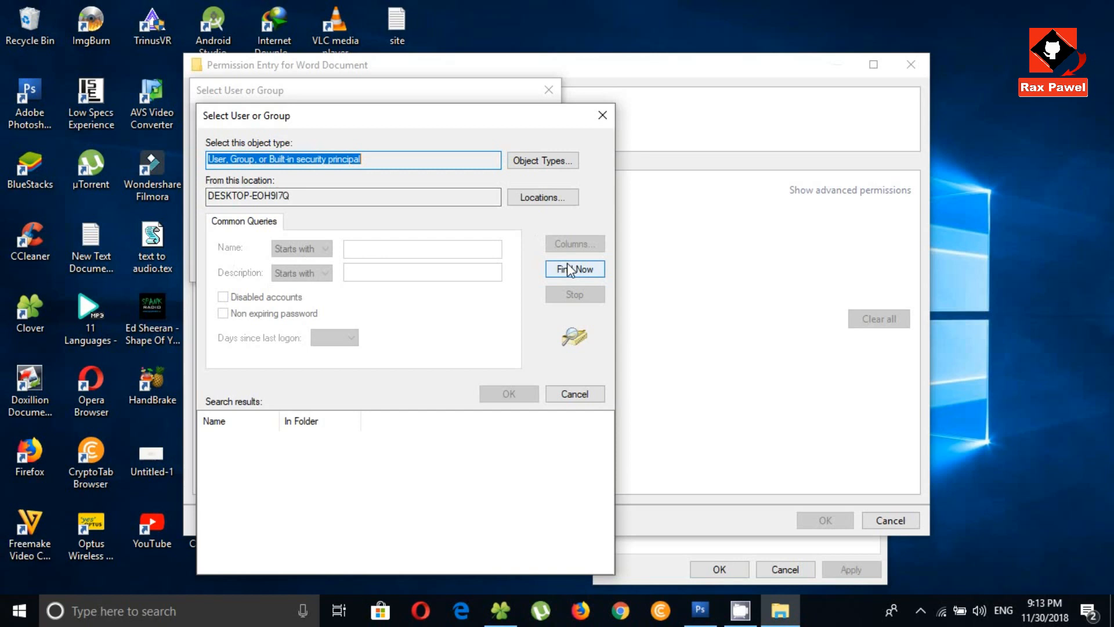
left_click(574, 269)
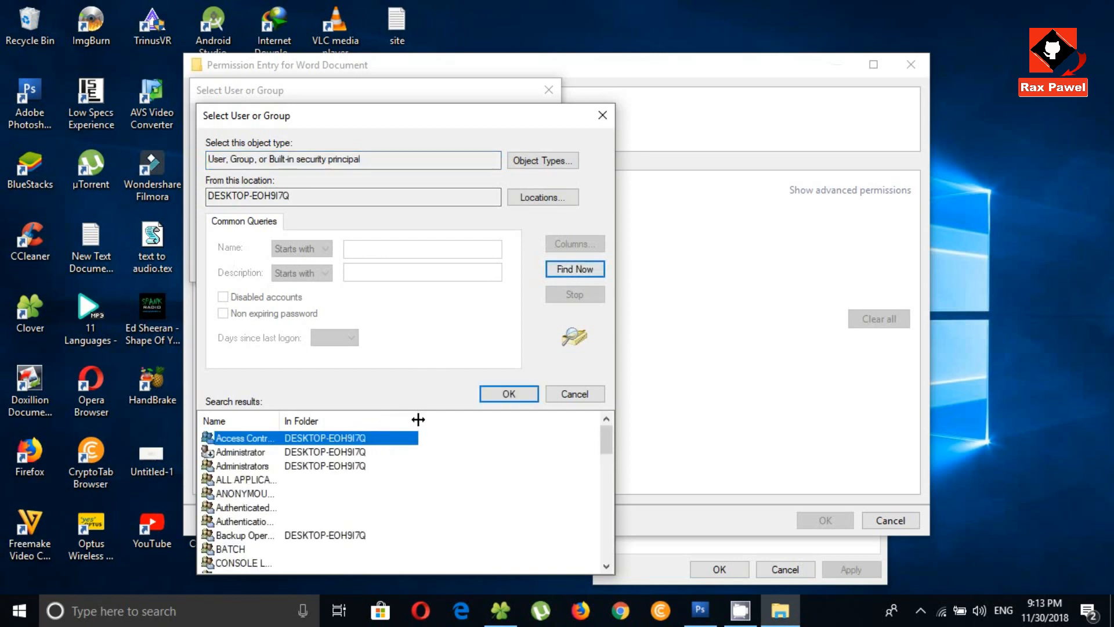
mouse_move(260, 505)
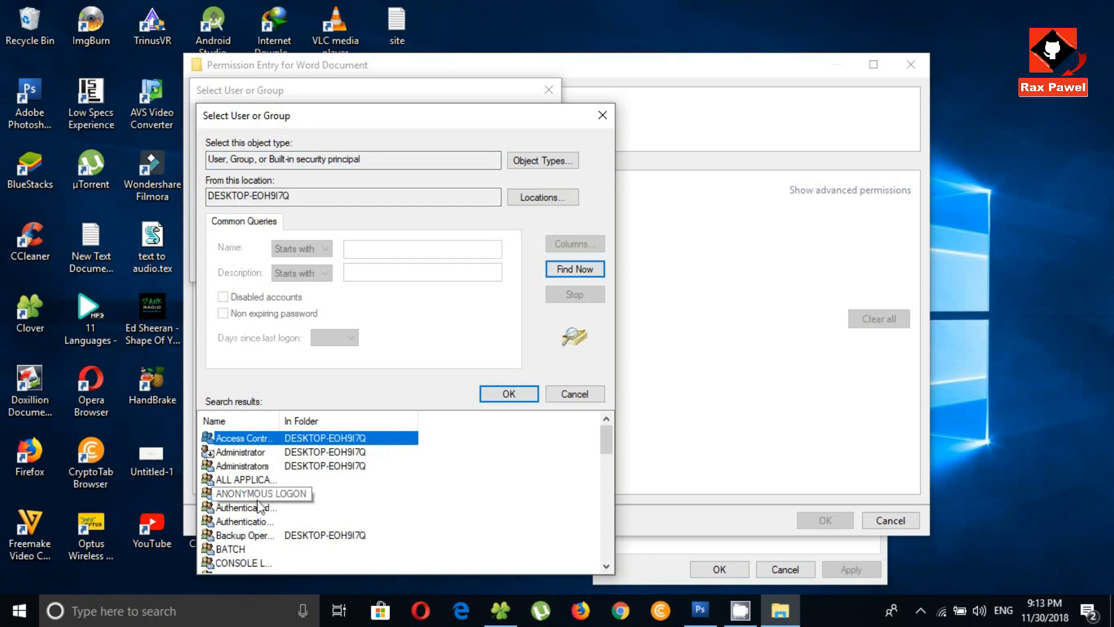
left_click(245, 507)
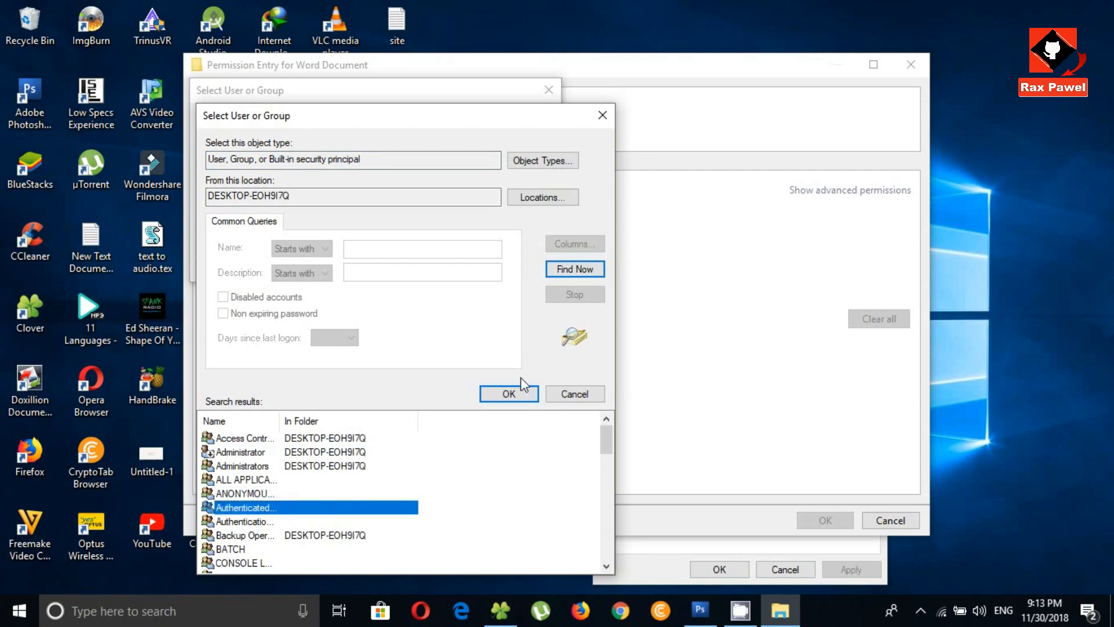
left_click(509, 394)
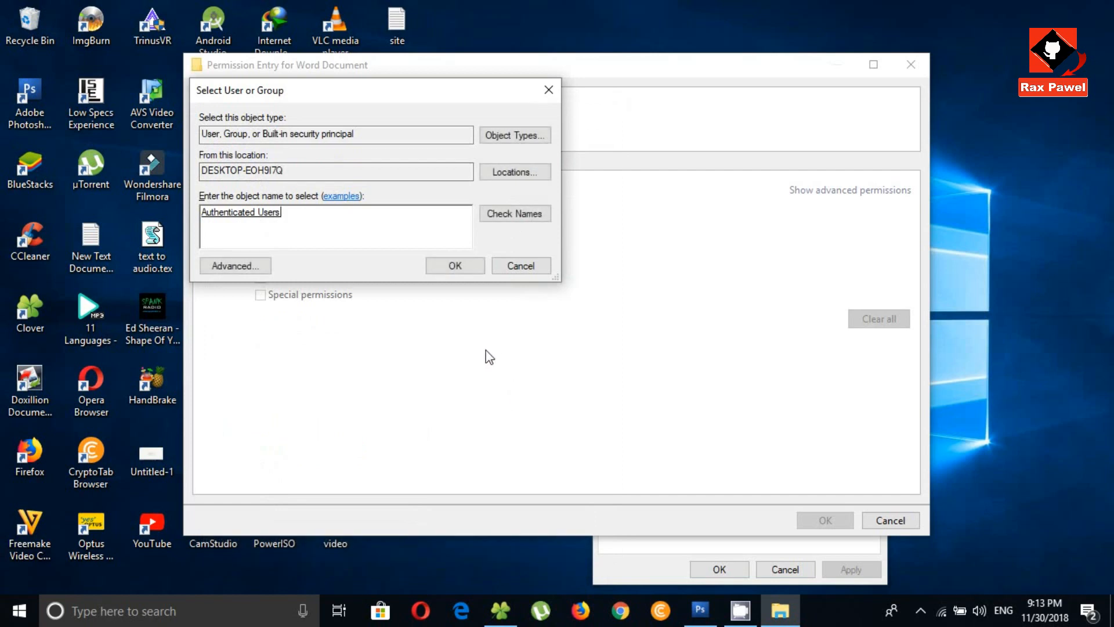
left_click(455, 266)
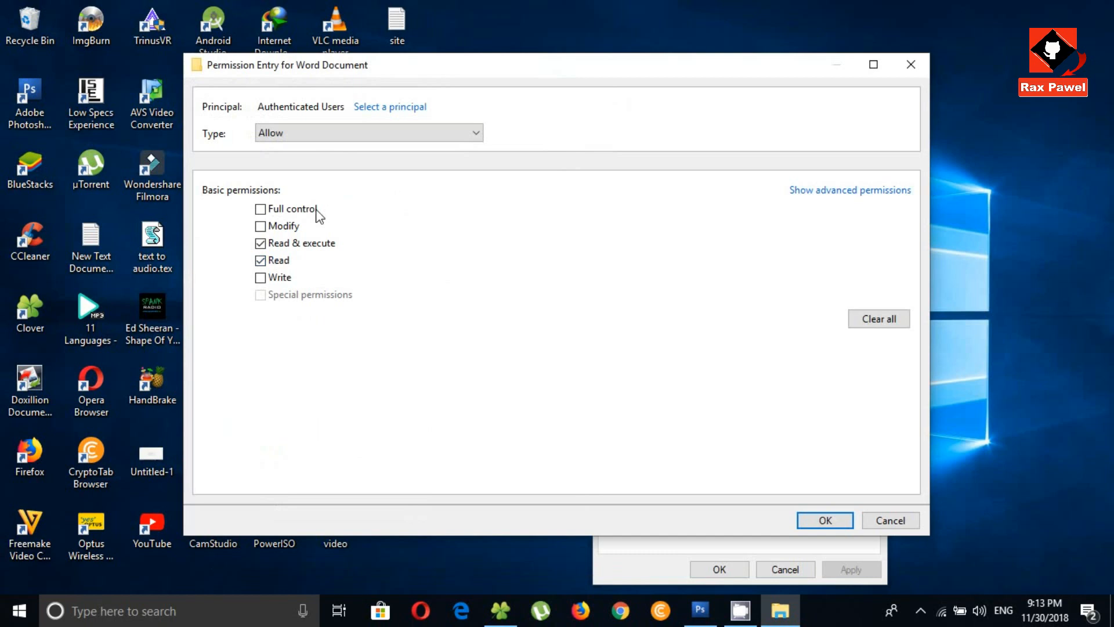
Step: Grant Authenticated Users Full control and bring up the Word Document's options again
left_click(260, 209)
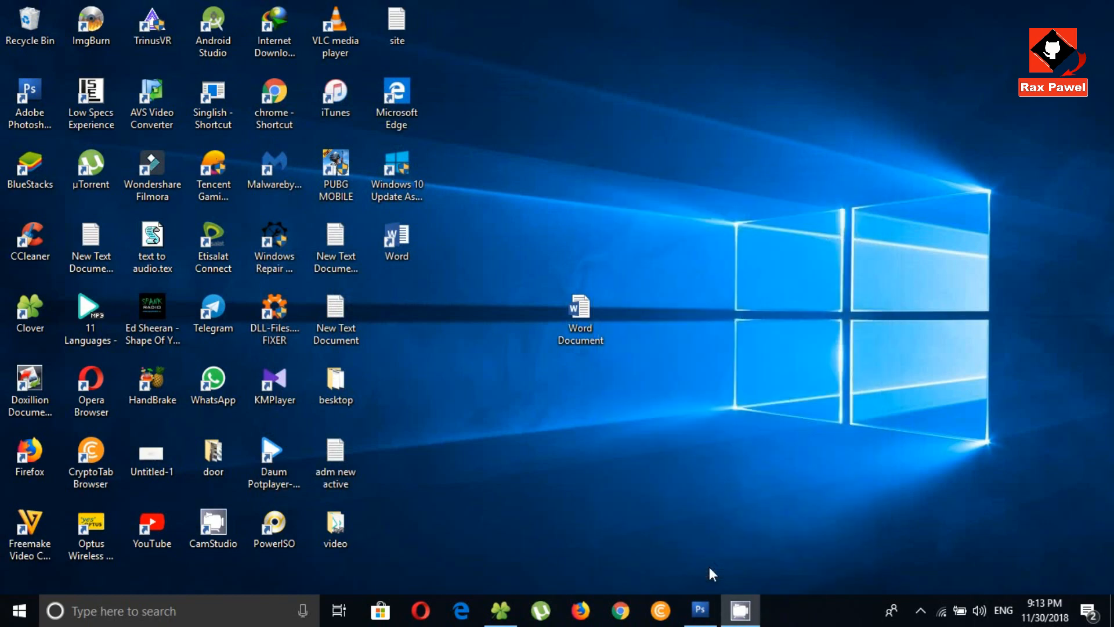
left_click(580, 312)
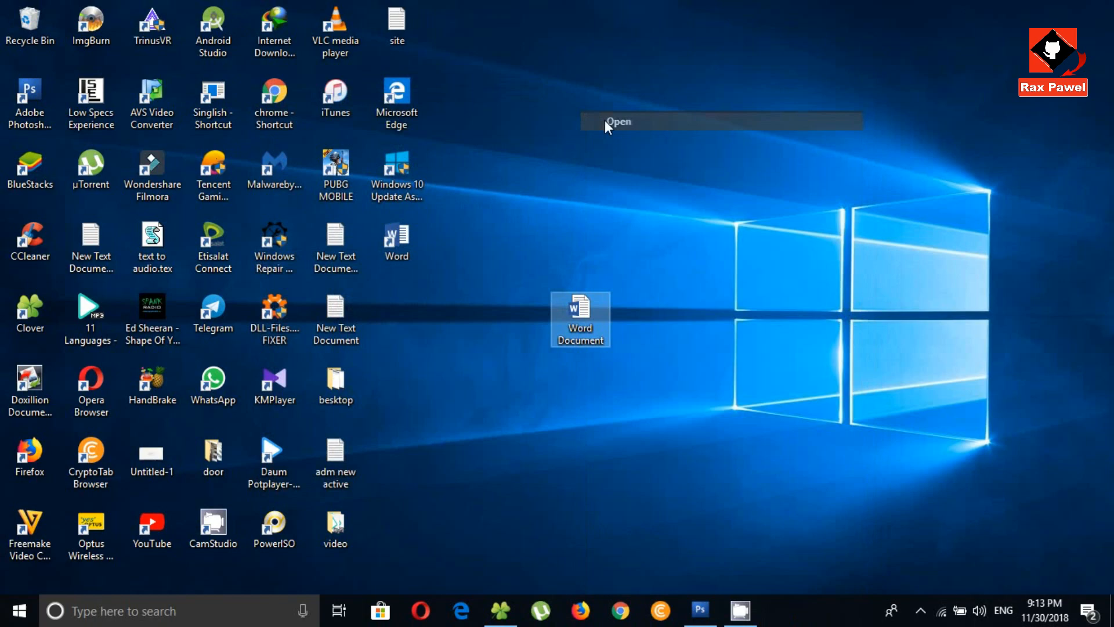
double_click(580, 313)
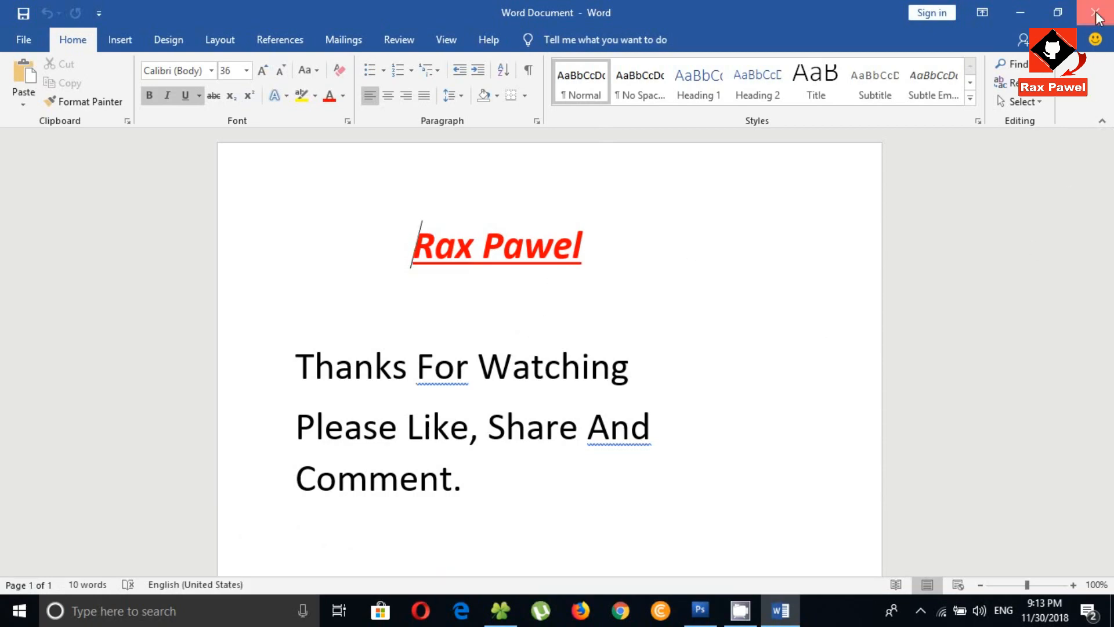
left_click(1094, 12)
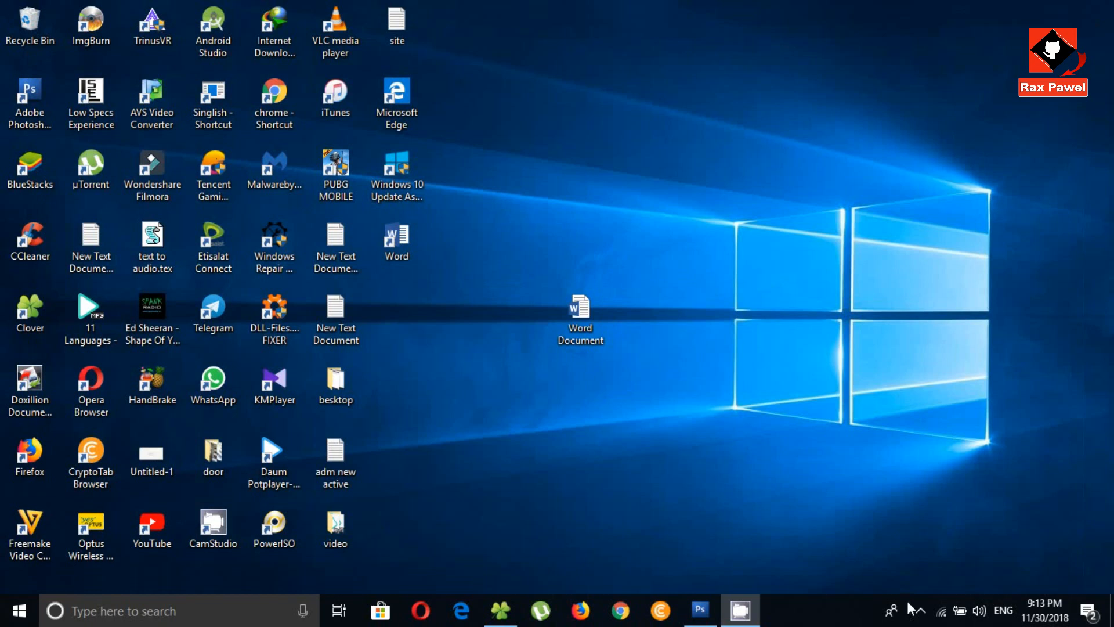
mouse_move(688, 443)
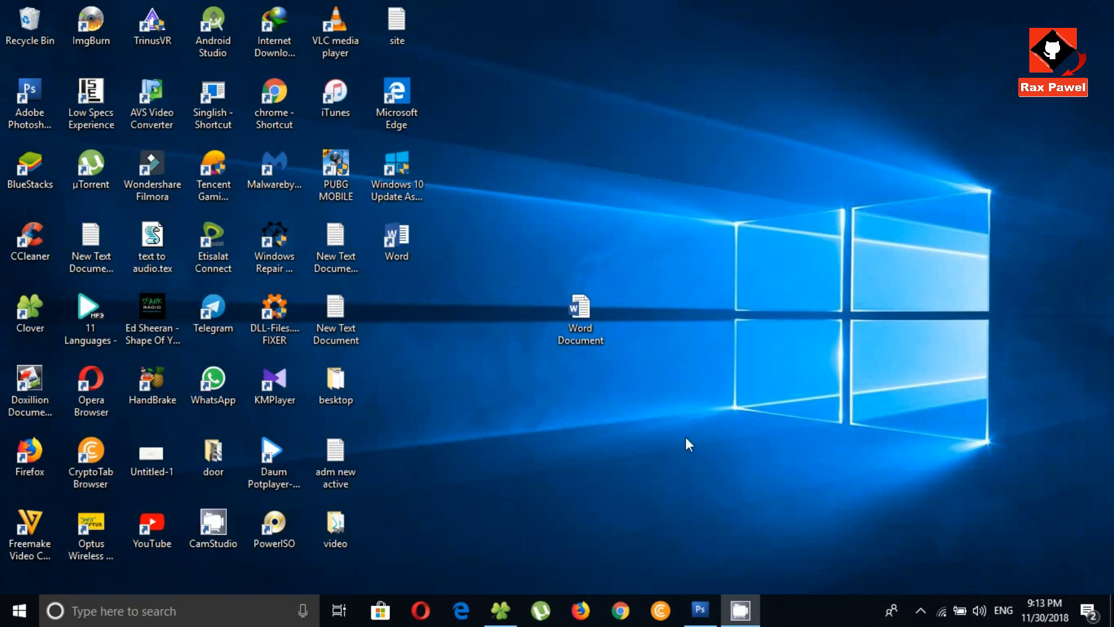